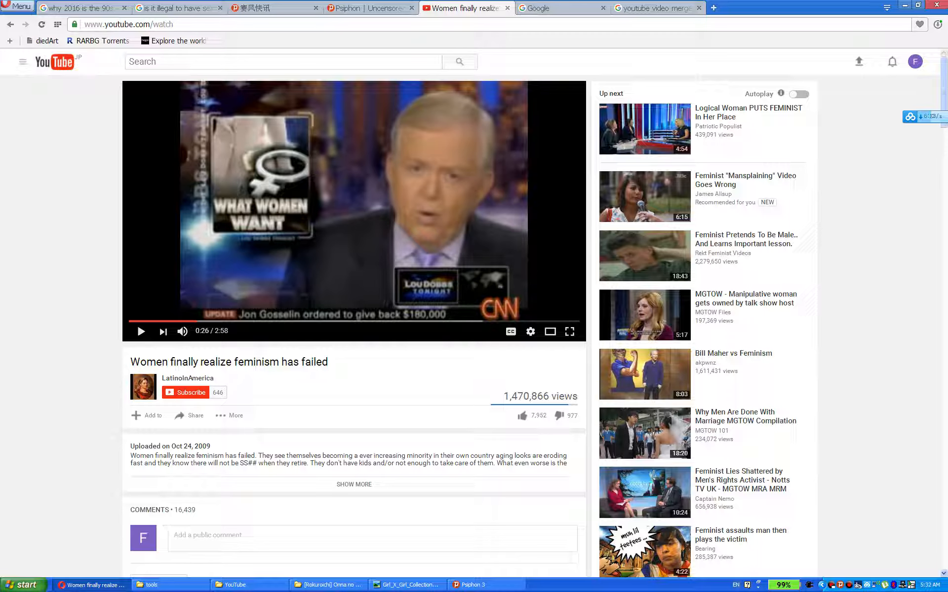
- Restore the Psiphon 3 window from the taskbar over the YouTube video, showing the Singapore connection
{"action": "left_click", "coordinate": [471, 585]}
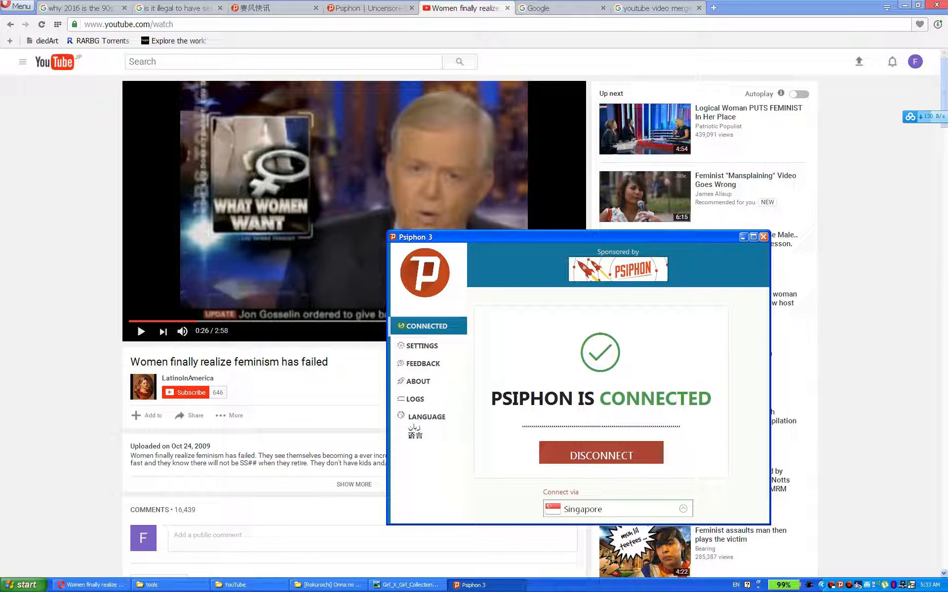
- Minimize the connected Psiphon 3 window so the YouTube video resumes playing
{"action": "left_click", "coordinate": [743, 236]}
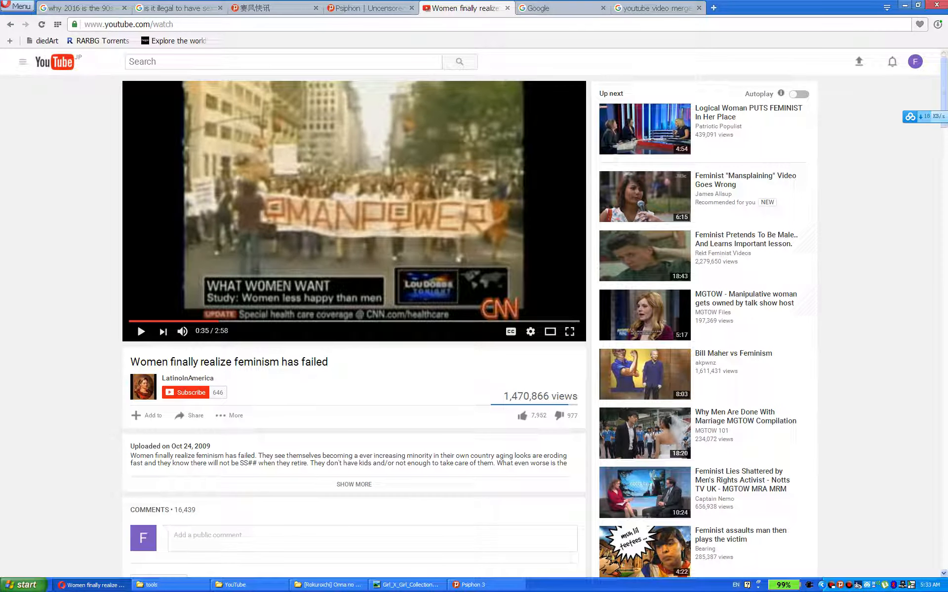
- Check the Psiphon website and YouTube tabs, then load google.com.sg in the last tab
{"action": "left_click", "coordinate": [368, 8]}
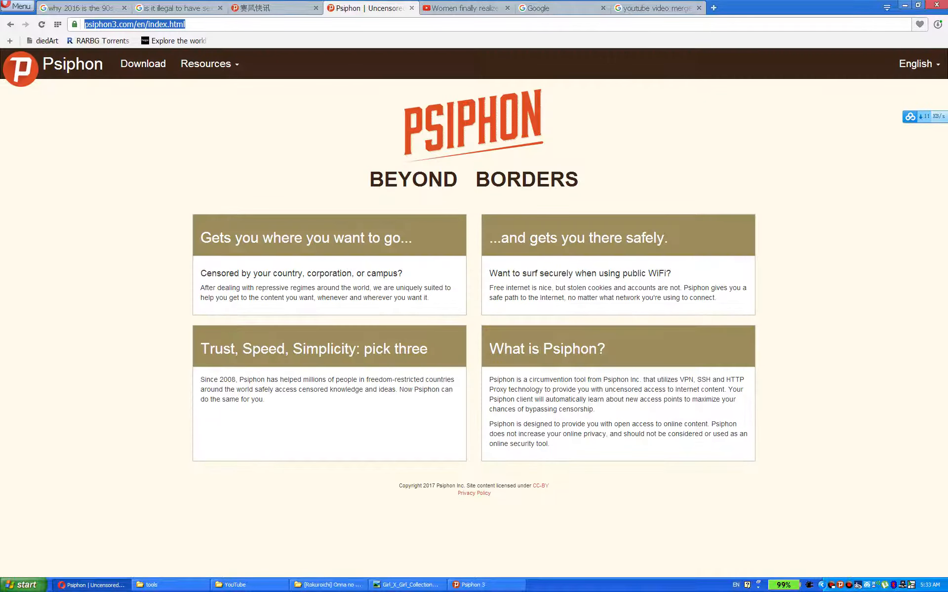
{"action": "left_click", "coordinate": [465, 8]}
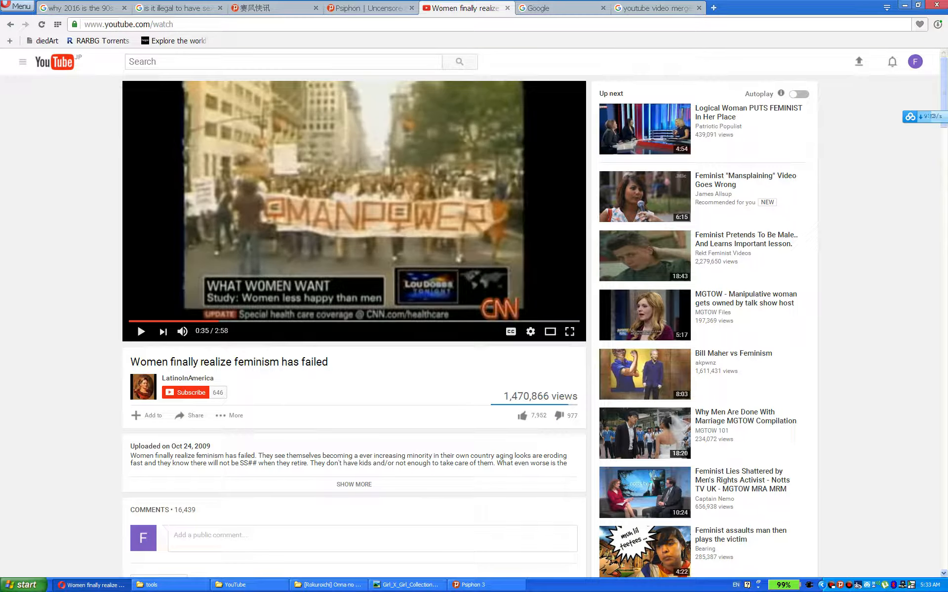
{"action": "left_click", "coordinate": [650, 8]}
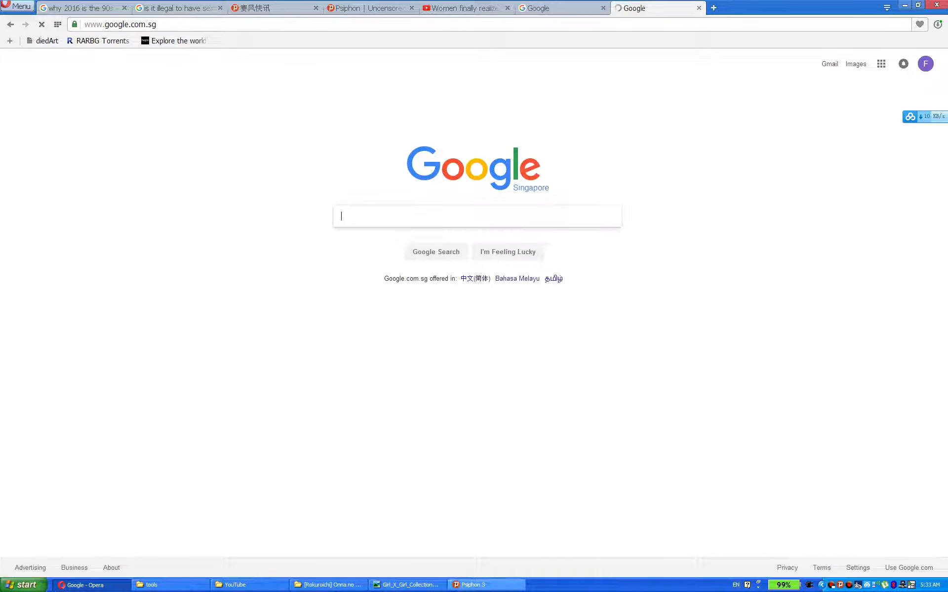
- Restore the Psiphon 3 window over the loaded Google Singapore homepage
{"action": "left_click", "coordinate": [483, 584]}
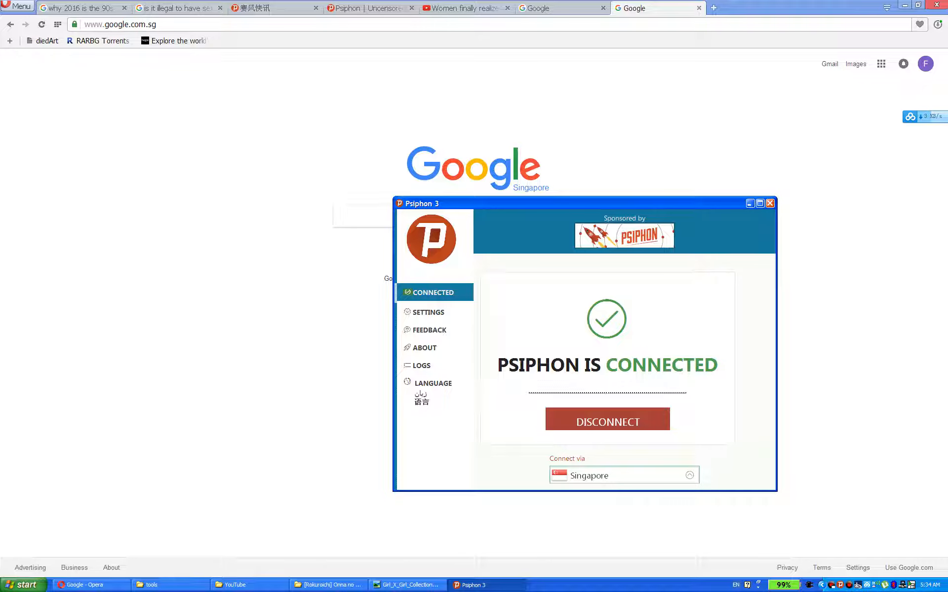
- Minimize Psiphon 3 to reveal the Psiphon website homepage at psiphon3.com
{"action": "left_click", "coordinate": [623, 475]}
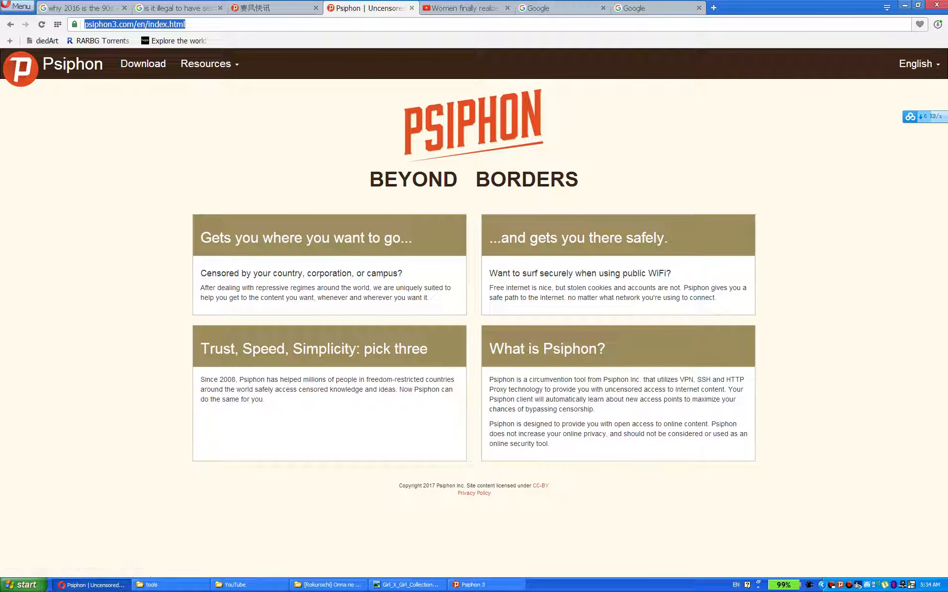
- Expand the site's English language dropdown, then return to the YouTube video tab
{"action": "left_click", "coordinate": [915, 63]}
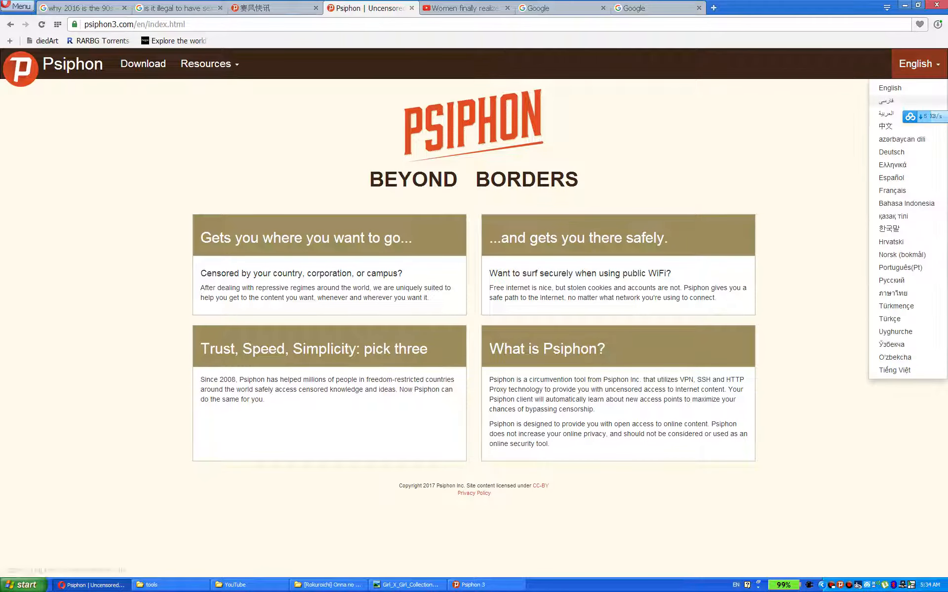
{"action": "left_click", "coordinate": [465, 8]}
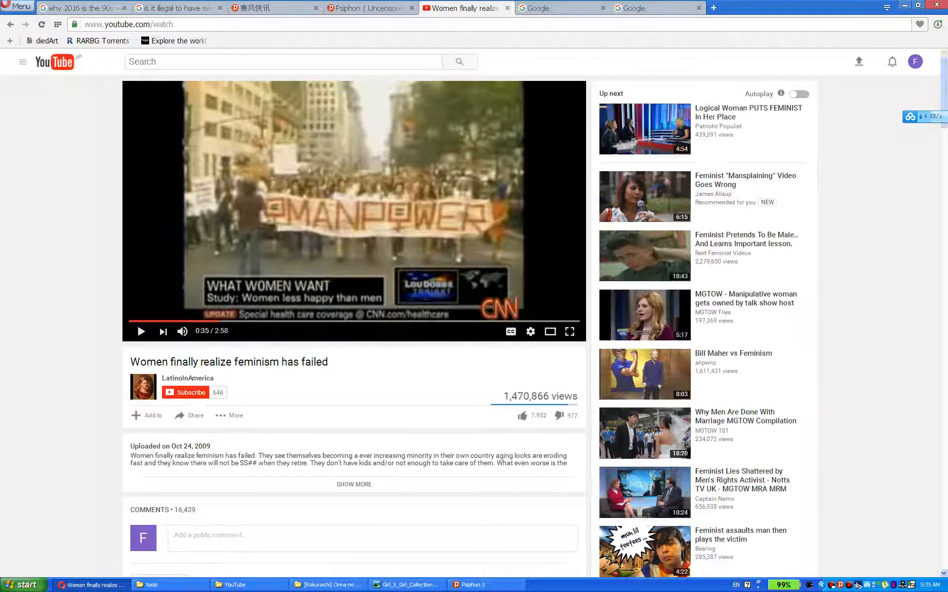